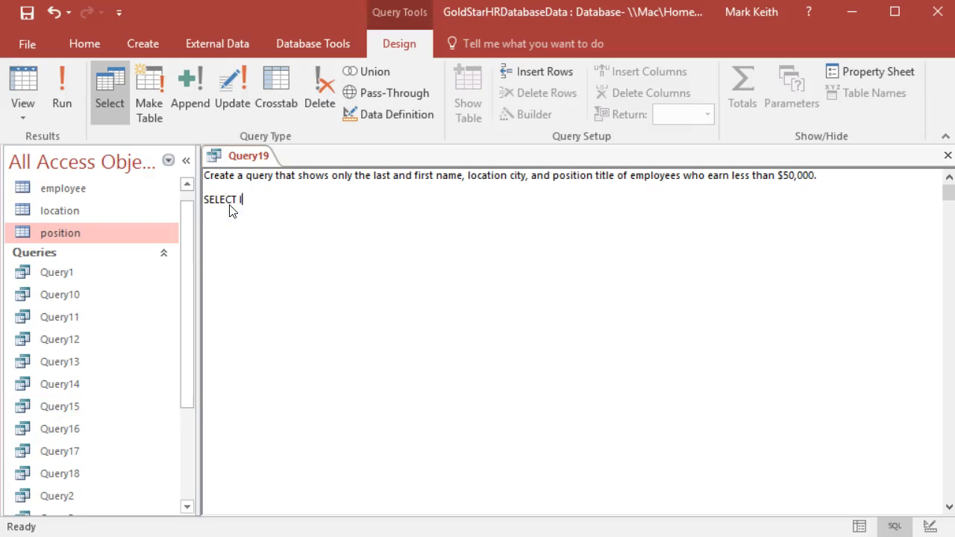
- Select lastname, firstname, locationcity, positiontitle, joining employee.locationID = location.locationID in WHERE
{"action": "type", "text": "lastname, firstname,"}
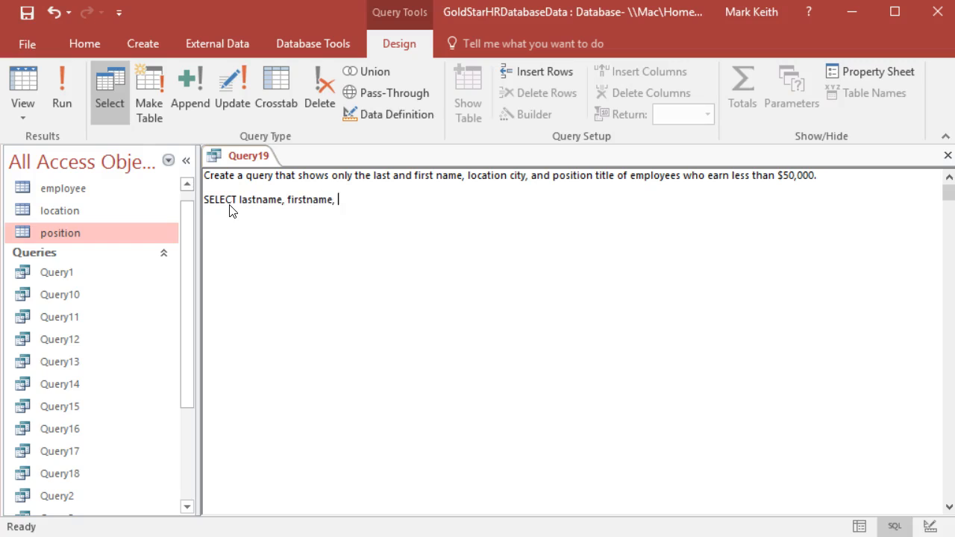
{"action": "type", "text": "locationcity, posi"}
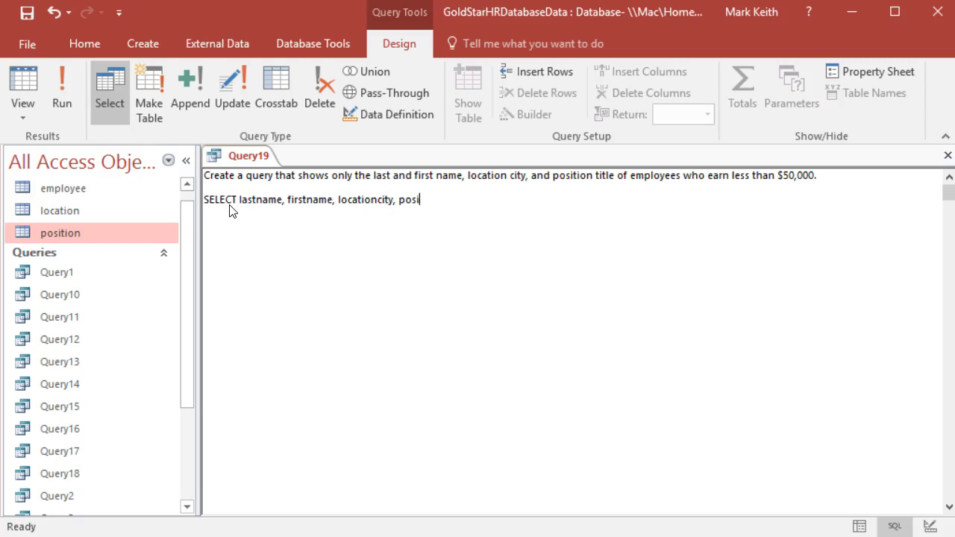
{"action": "type", "text": "tiontitle"}
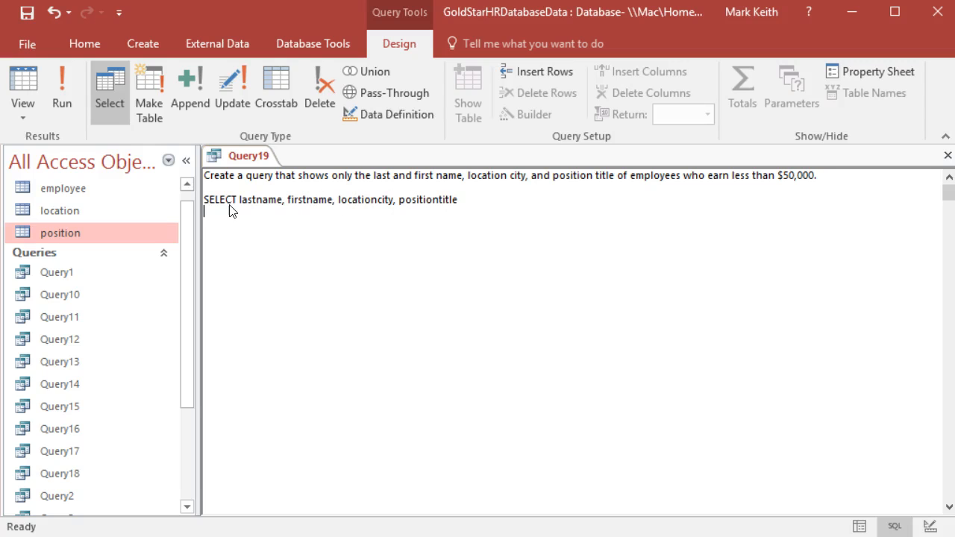
{"action": "type", "text": "WHERE"}
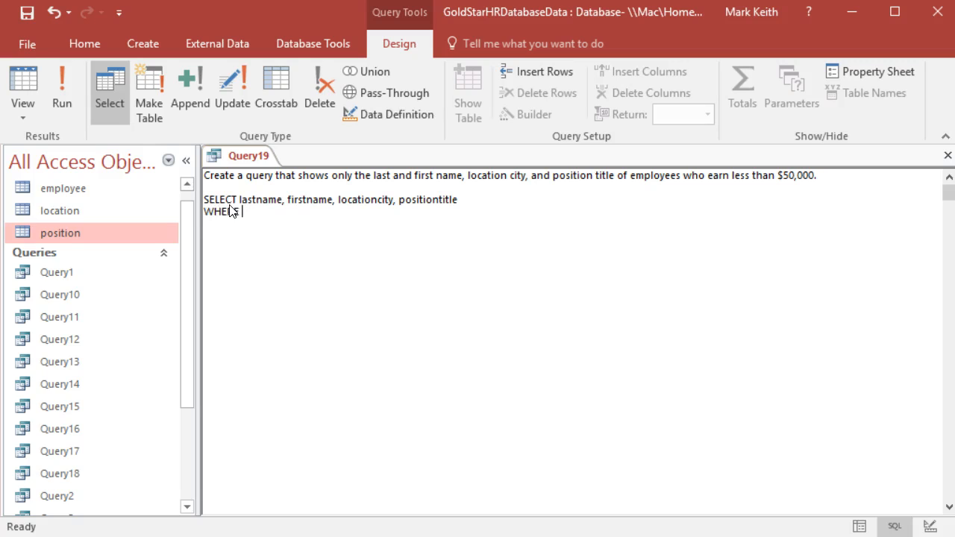
{"action": "type", "text": "emp"}
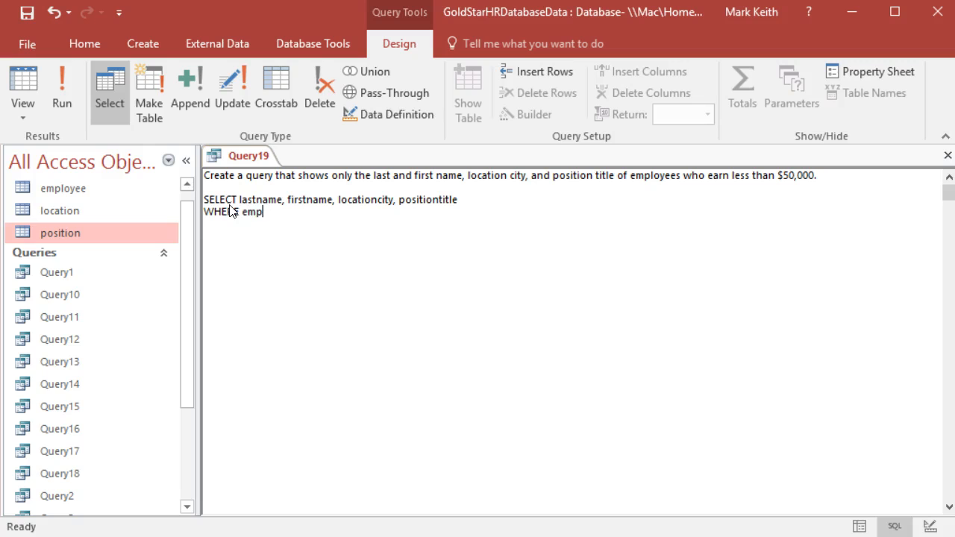
{"action": "type", "text": "loyee."}
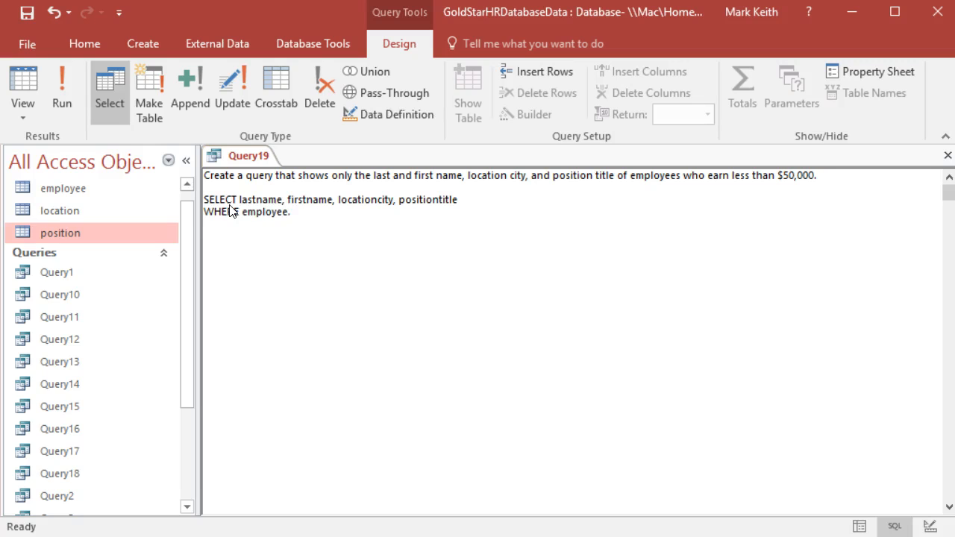
{"action": "type", "text": ".locationID"}
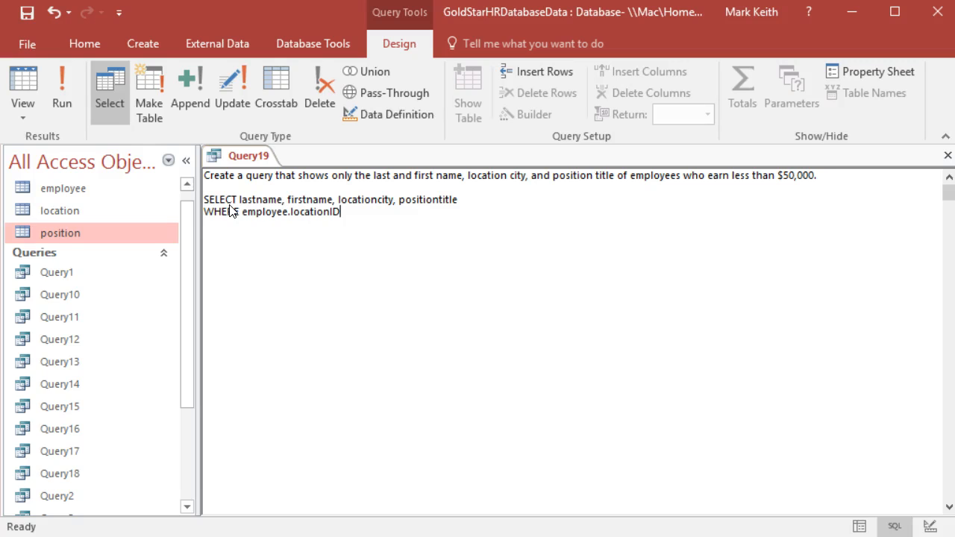
{"action": "type", "text": "= location.loc"}
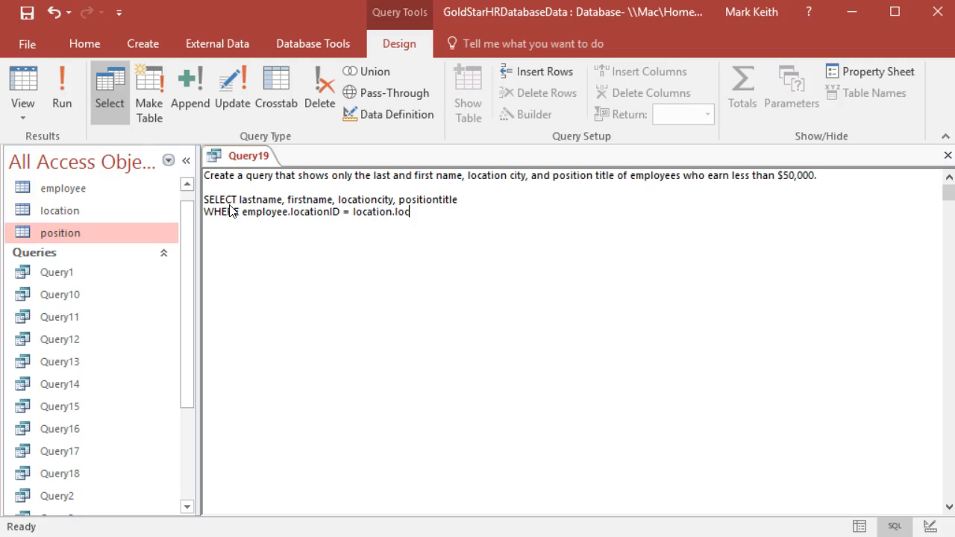
{"action": "type", "text": "ationID"}
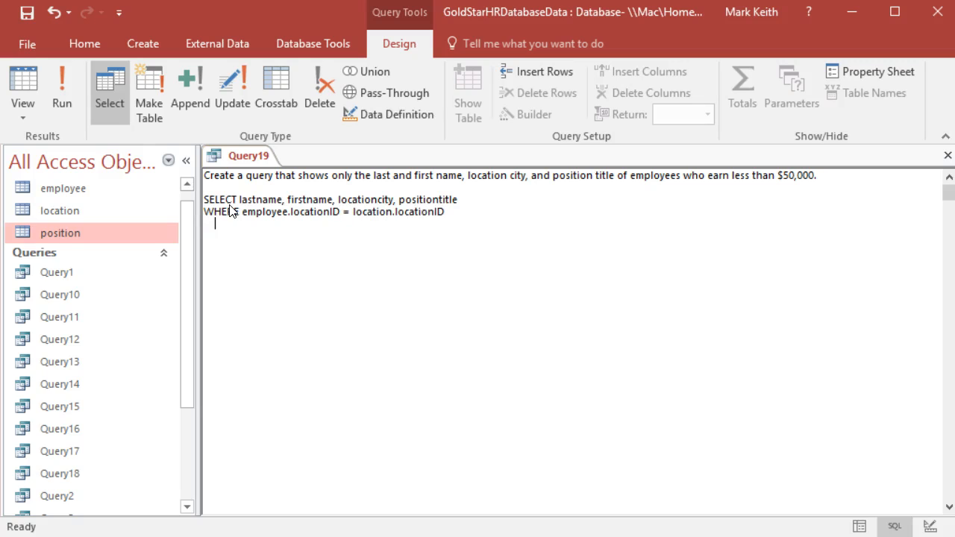
- Add AND employee.positionID = position.positionID and salary < 50000 to the WHERE clause
{"action": "type", "text": "AND"}
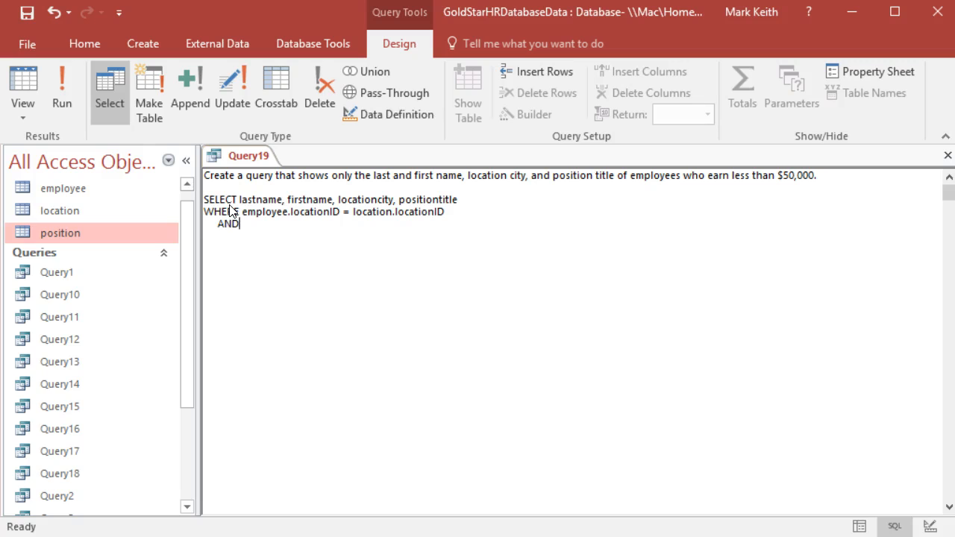
{"action": "type", "text": "employee."}
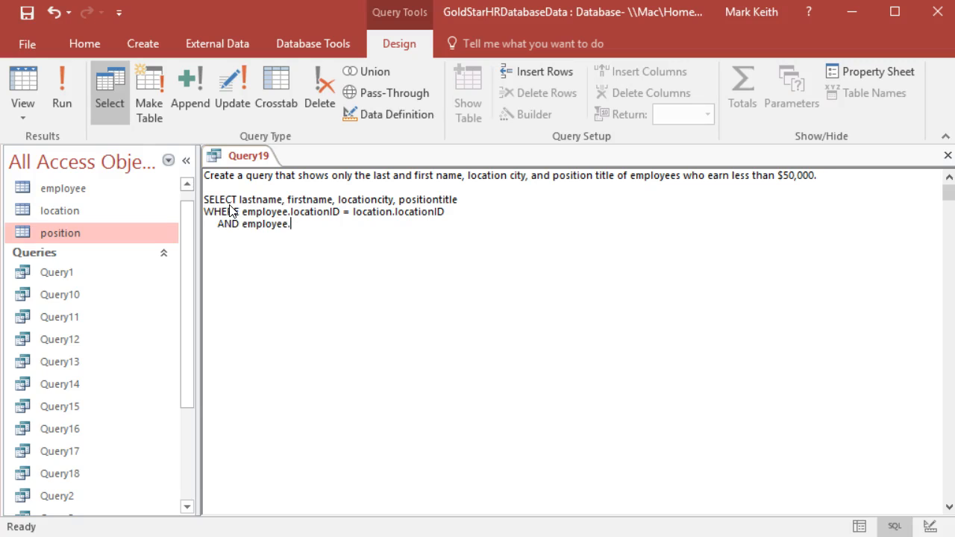
{"action": "type", "text": "positionID ="}
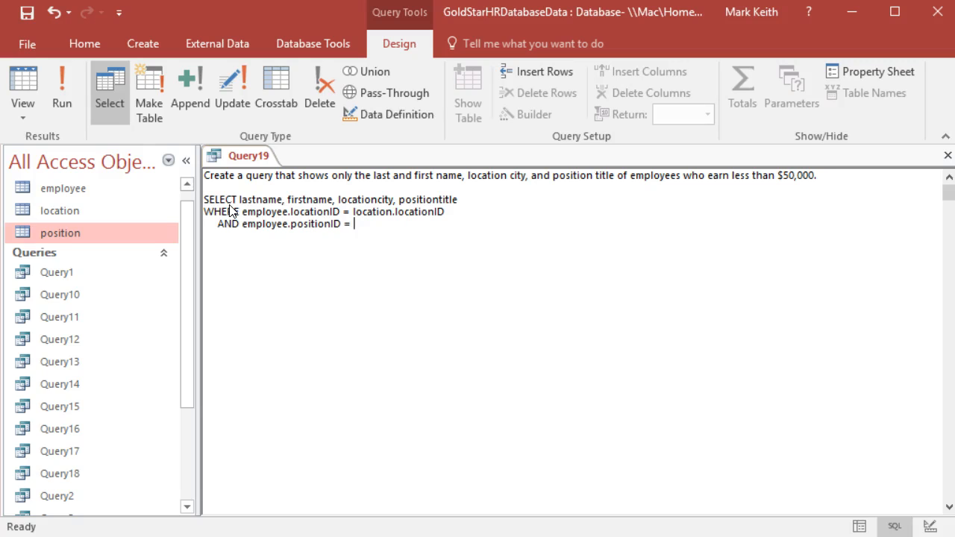
{"action": "type", "text": "position.po"}
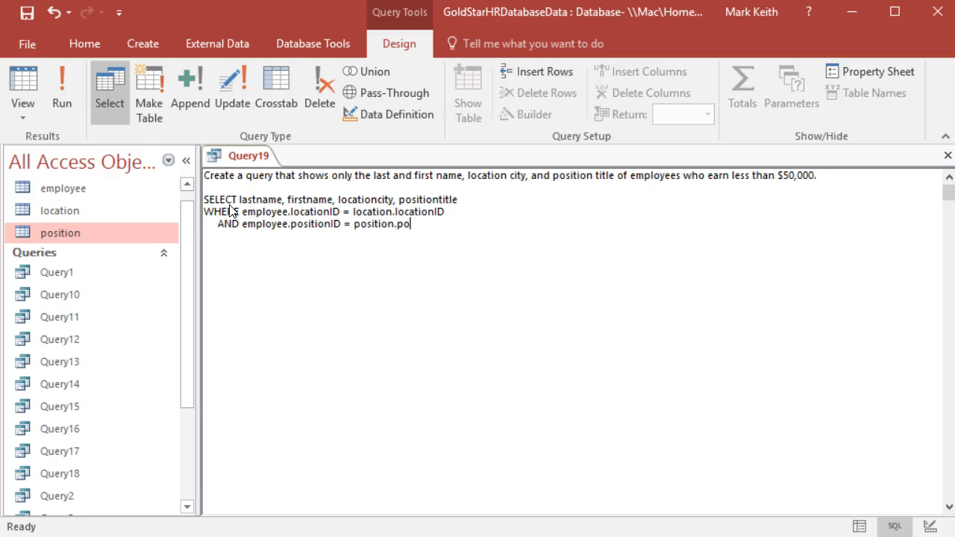
{"action": "type", "text": "sitionID"}
{"action": "type", "text": "AND"}
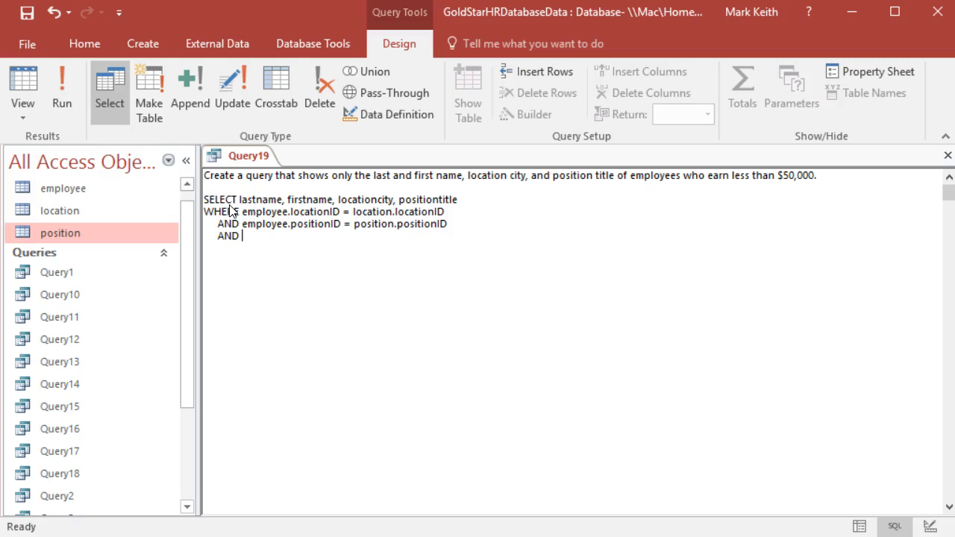
{"action": "type", "text": "salary"}
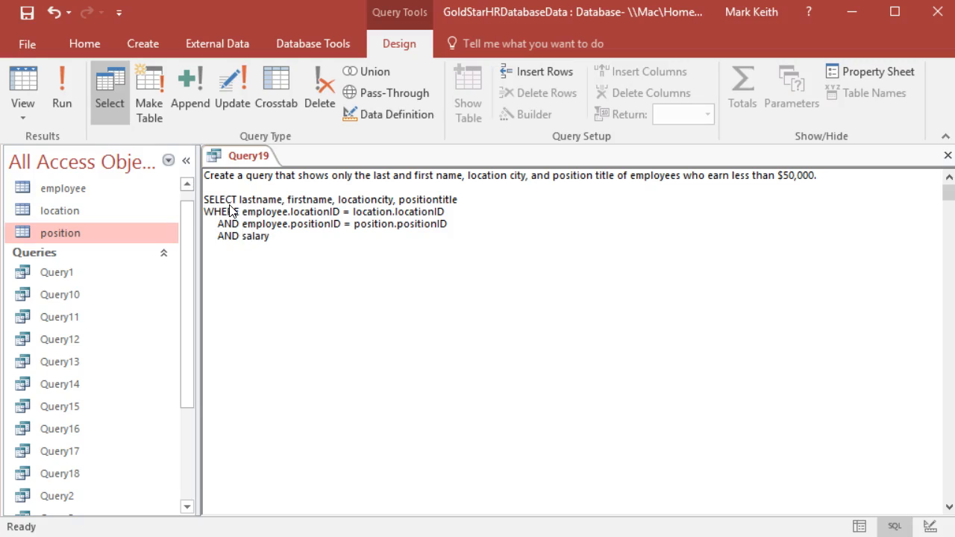
{"action": "type", "text": "< 50000"}
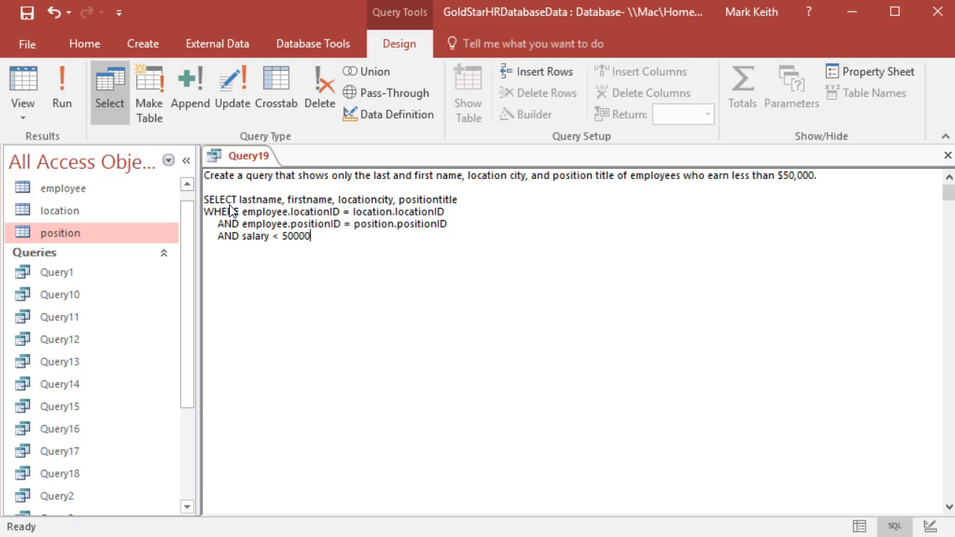
{"action": "mouse_move", "coordinate": [203, 181]}
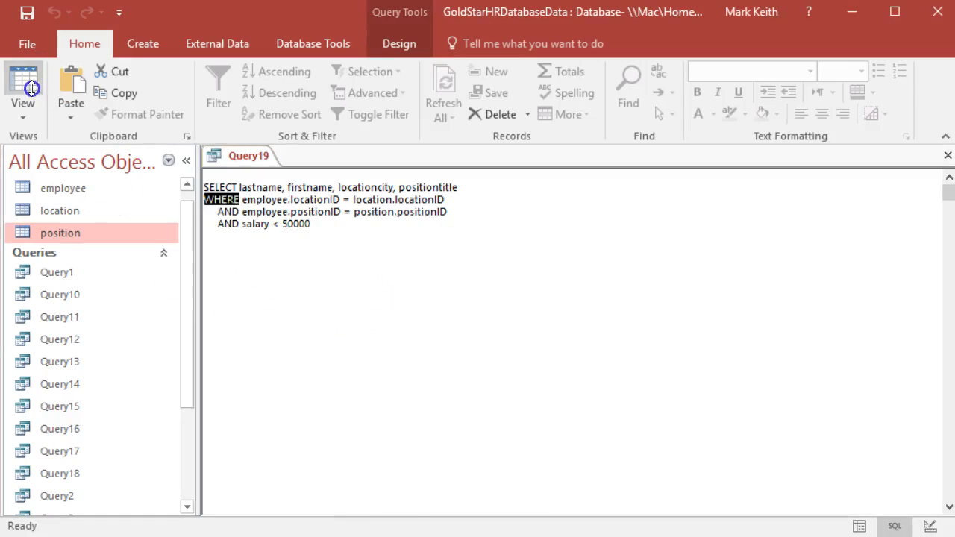
{"action": "left_click", "coordinate": [23, 82]}
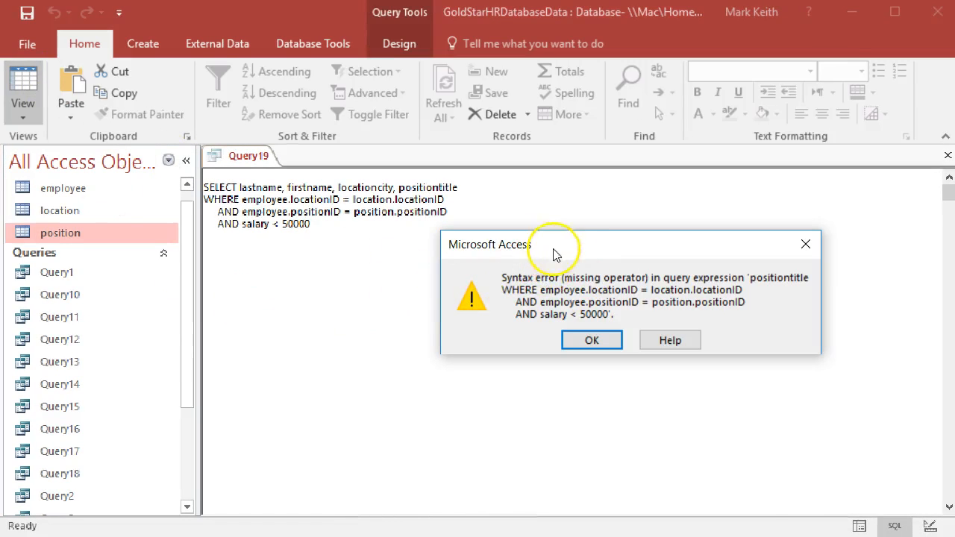
{"action": "mouse_move", "coordinate": [504, 284]}
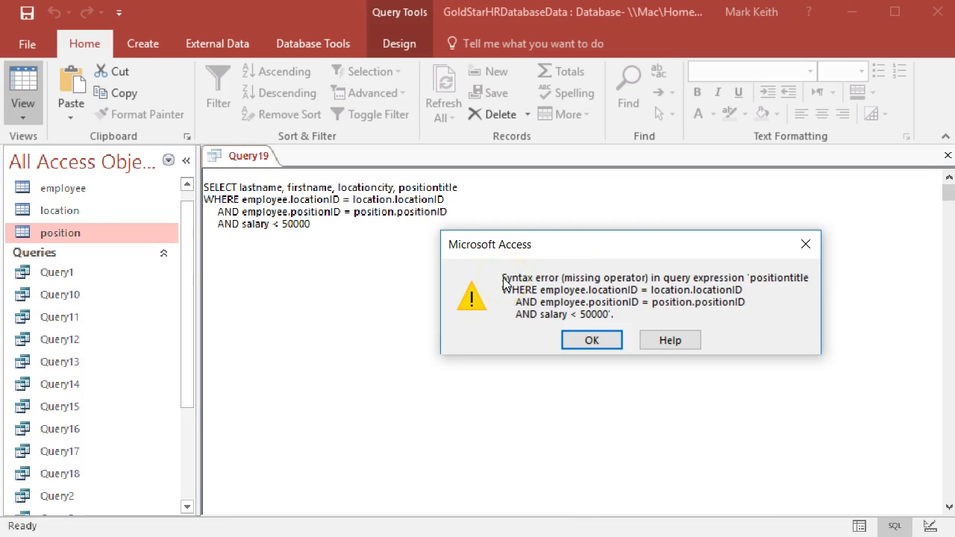
{"action": "mouse_move", "coordinate": [694, 285]}
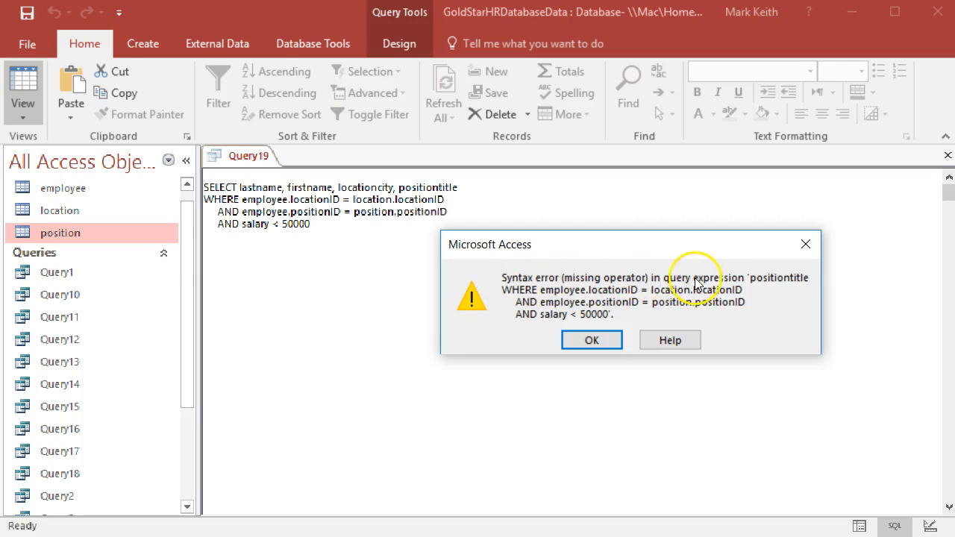
{"action": "mouse_move", "coordinate": [676, 291]}
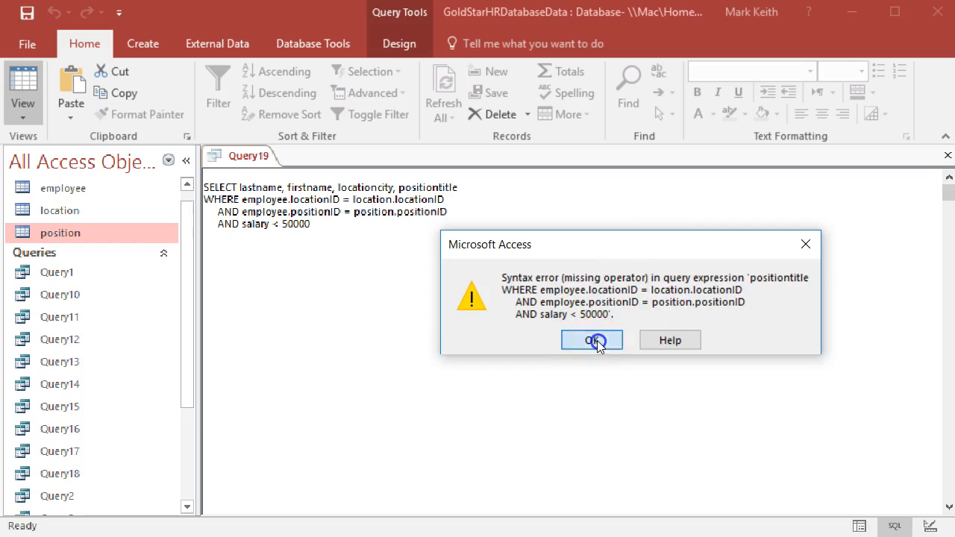
{"action": "left_click", "coordinate": [592, 340]}
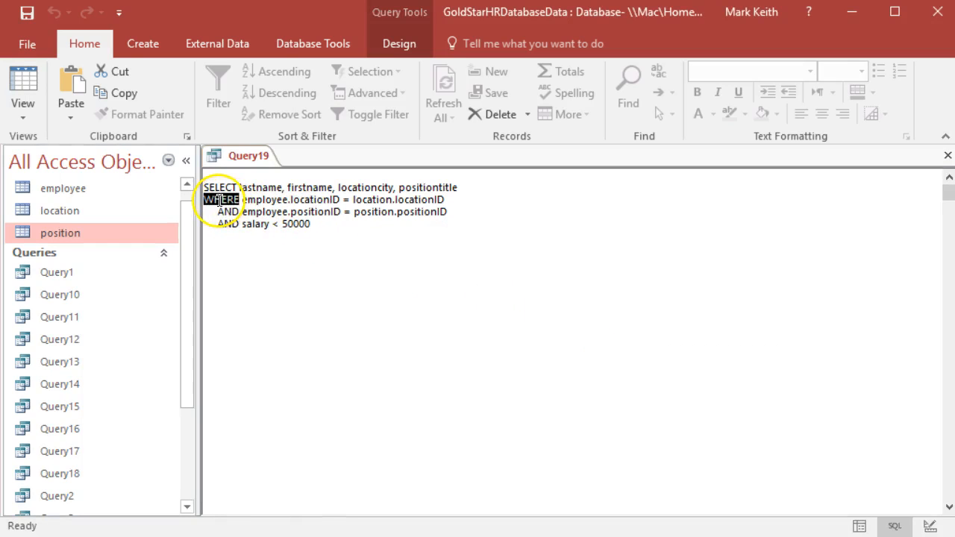
- Insert FROM employee, location, position before the WHERE clause and run the query
{"action": "left_click", "coordinate": [211, 199]}
{"action": "type", "text": "FROM"}
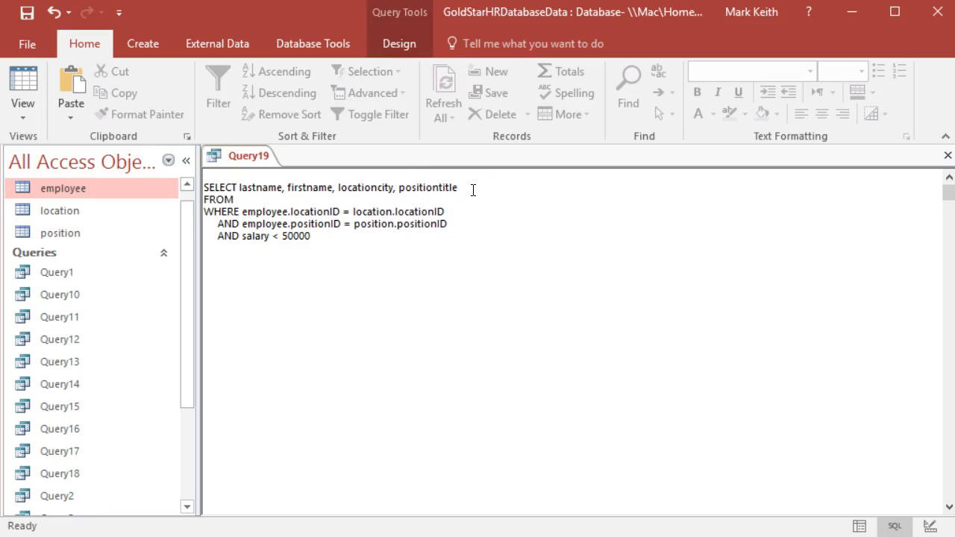
{"action": "type", "text": "employee,"}
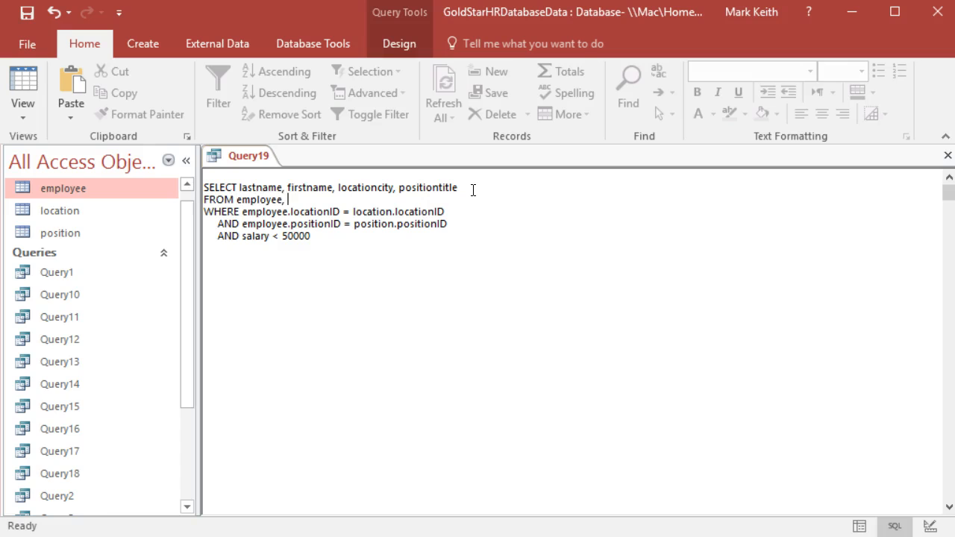
{"action": "type", "text": "location, posi"}
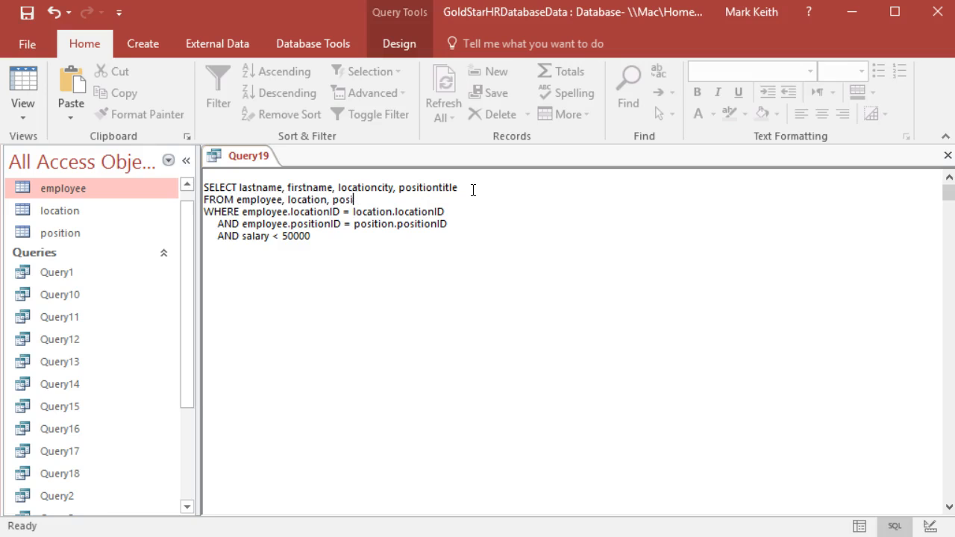
{"action": "type", "text": "tion"}
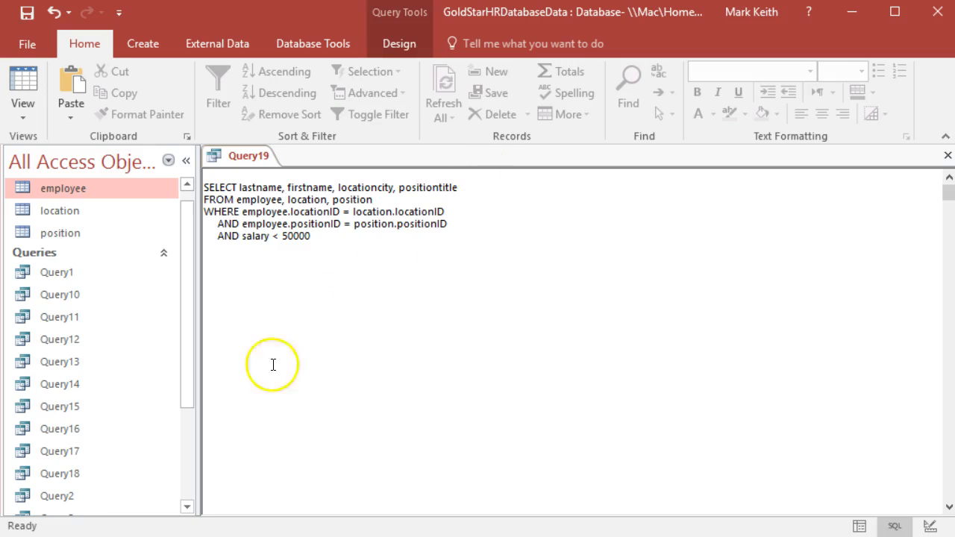
{"action": "left_click", "coordinate": [22, 82]}
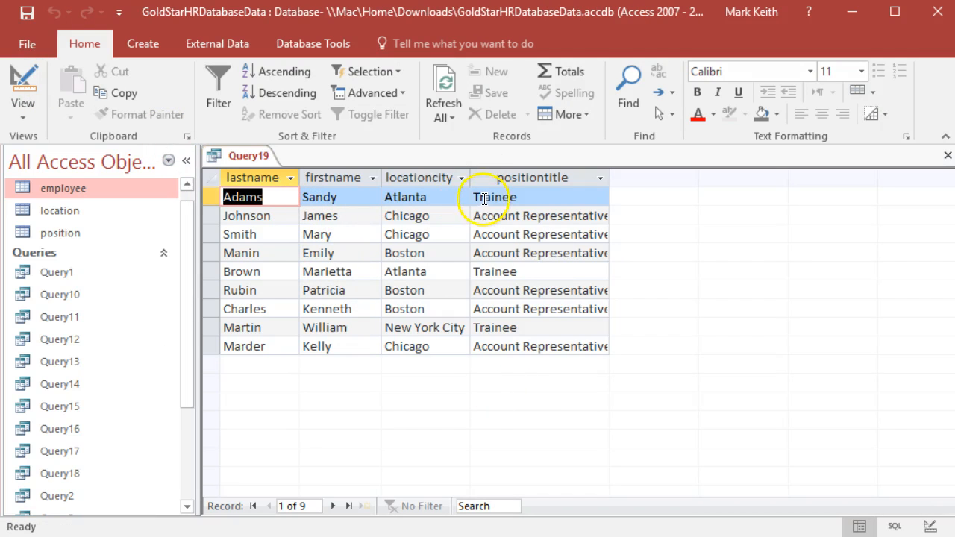
- Inspect the three-table design grid and the results, then return to SQL View
{"action": "left_click", "coordinate": [23, 88]}
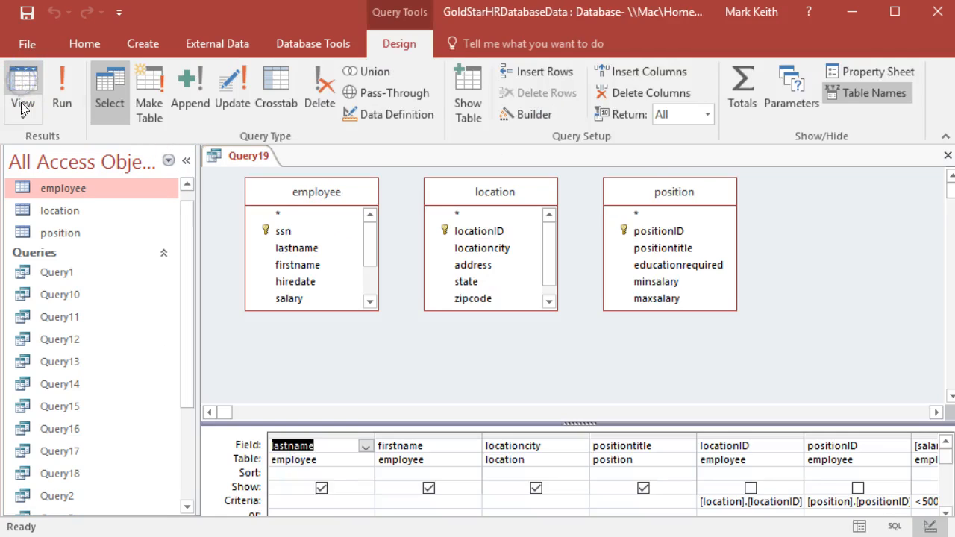
{"action": "left_click", "coordinate": [22, 88]}
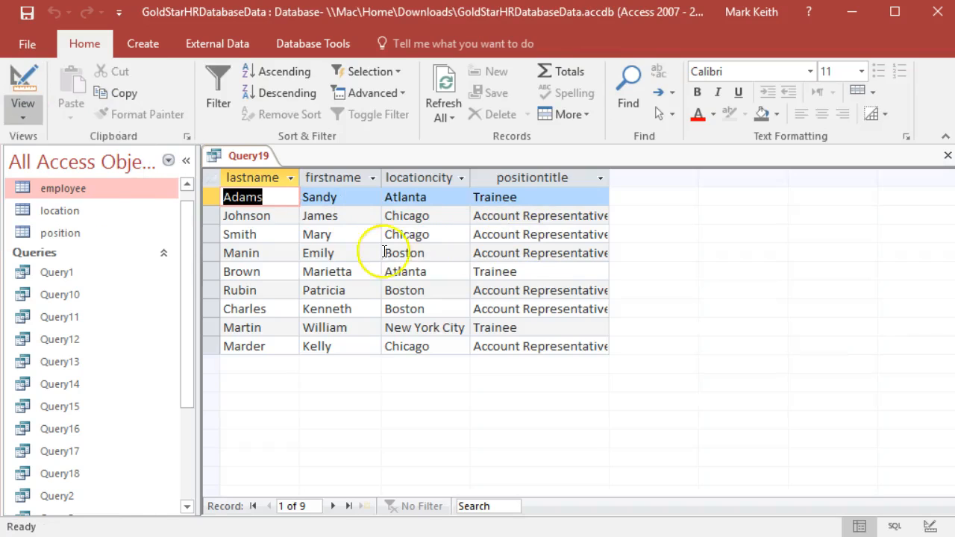
{"action": "left_click", "coordinate": [895, 527]}
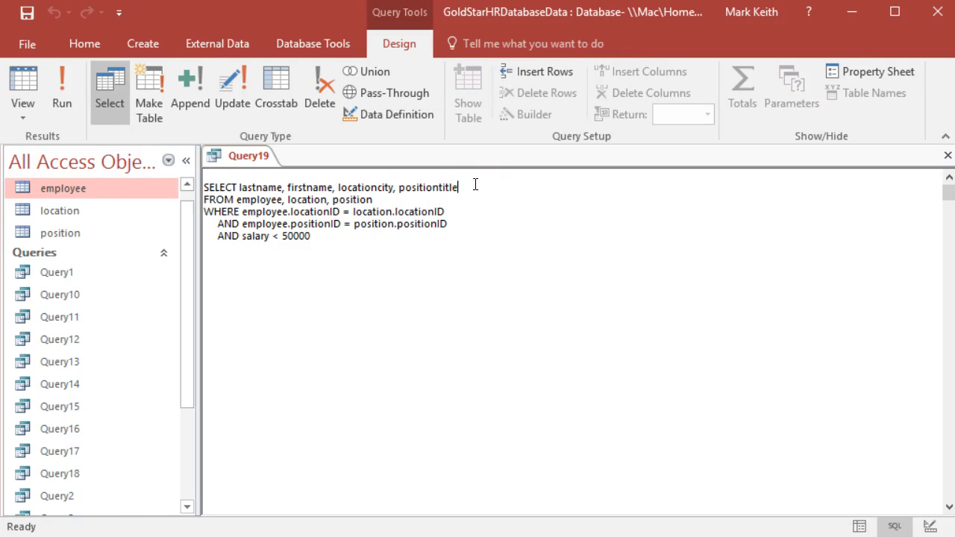
- Append salary to the SELECT list and rerun the query to show nine salaries
{"action": "type", "text": ", salary"}
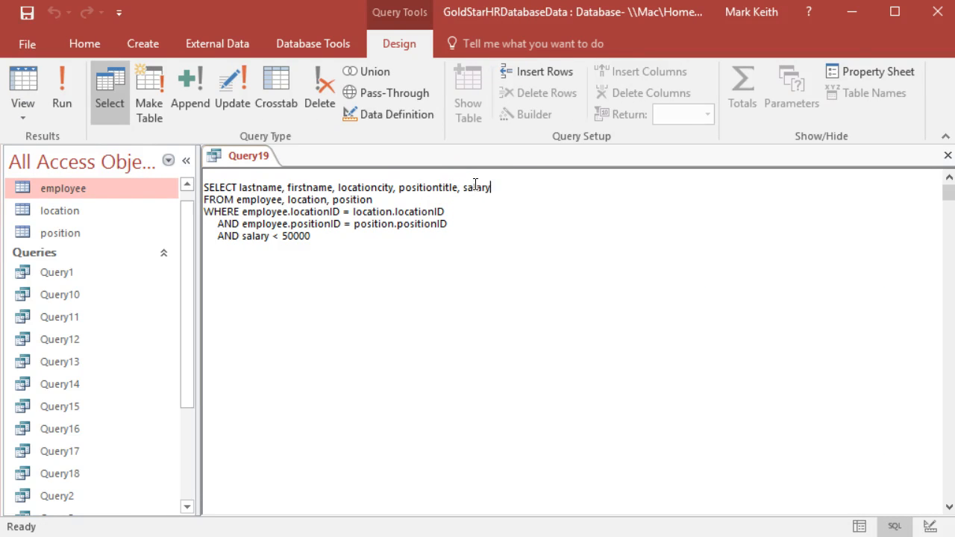
{"action": "left_click", "coordinate": [62, 88]}
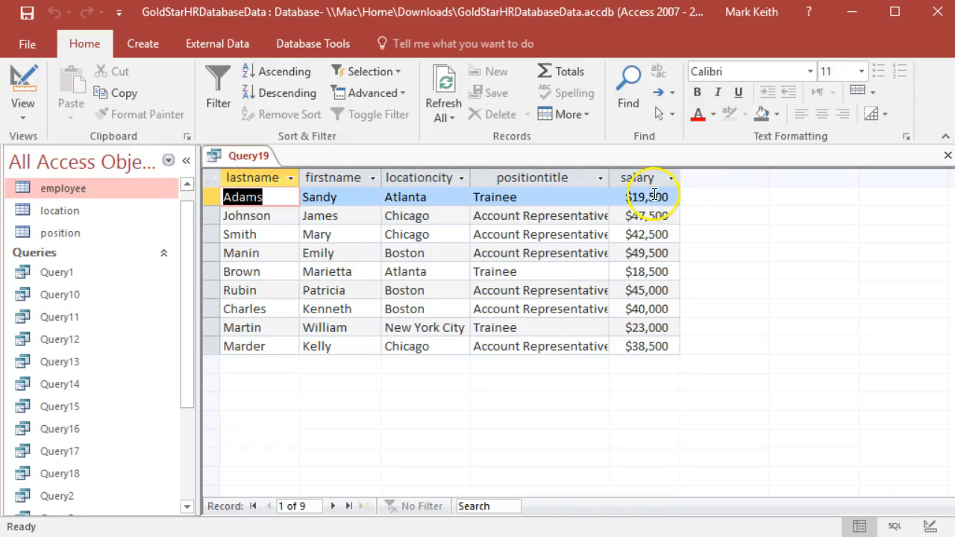
{"action": "mouse_move", "coordinate": [657, 346]}
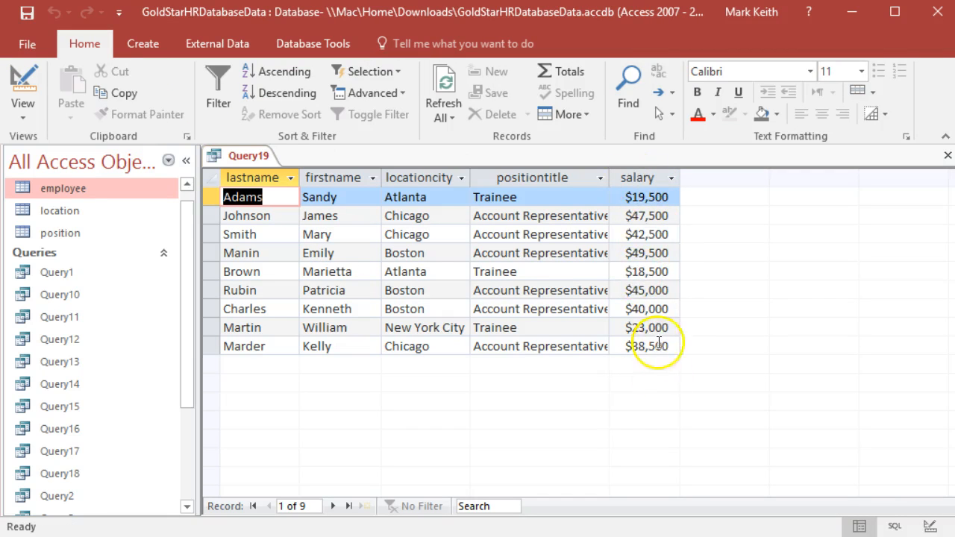